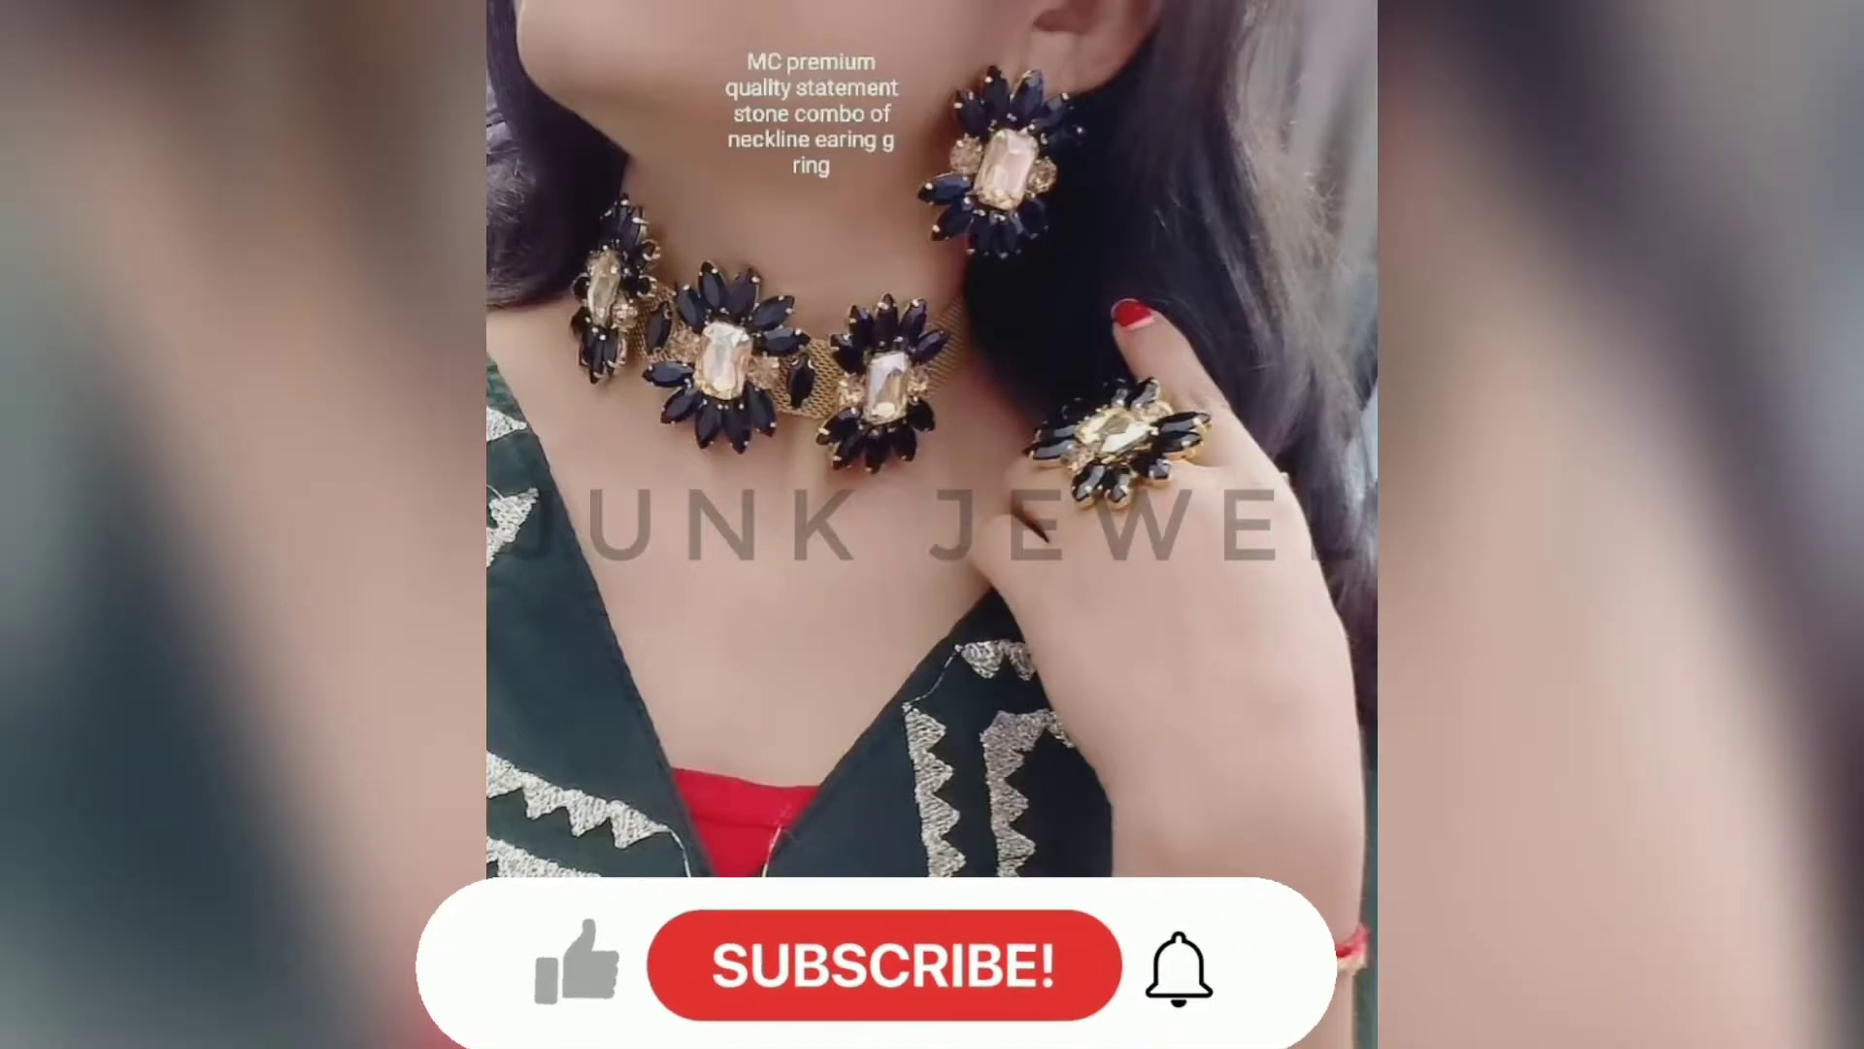
click(579, 961)
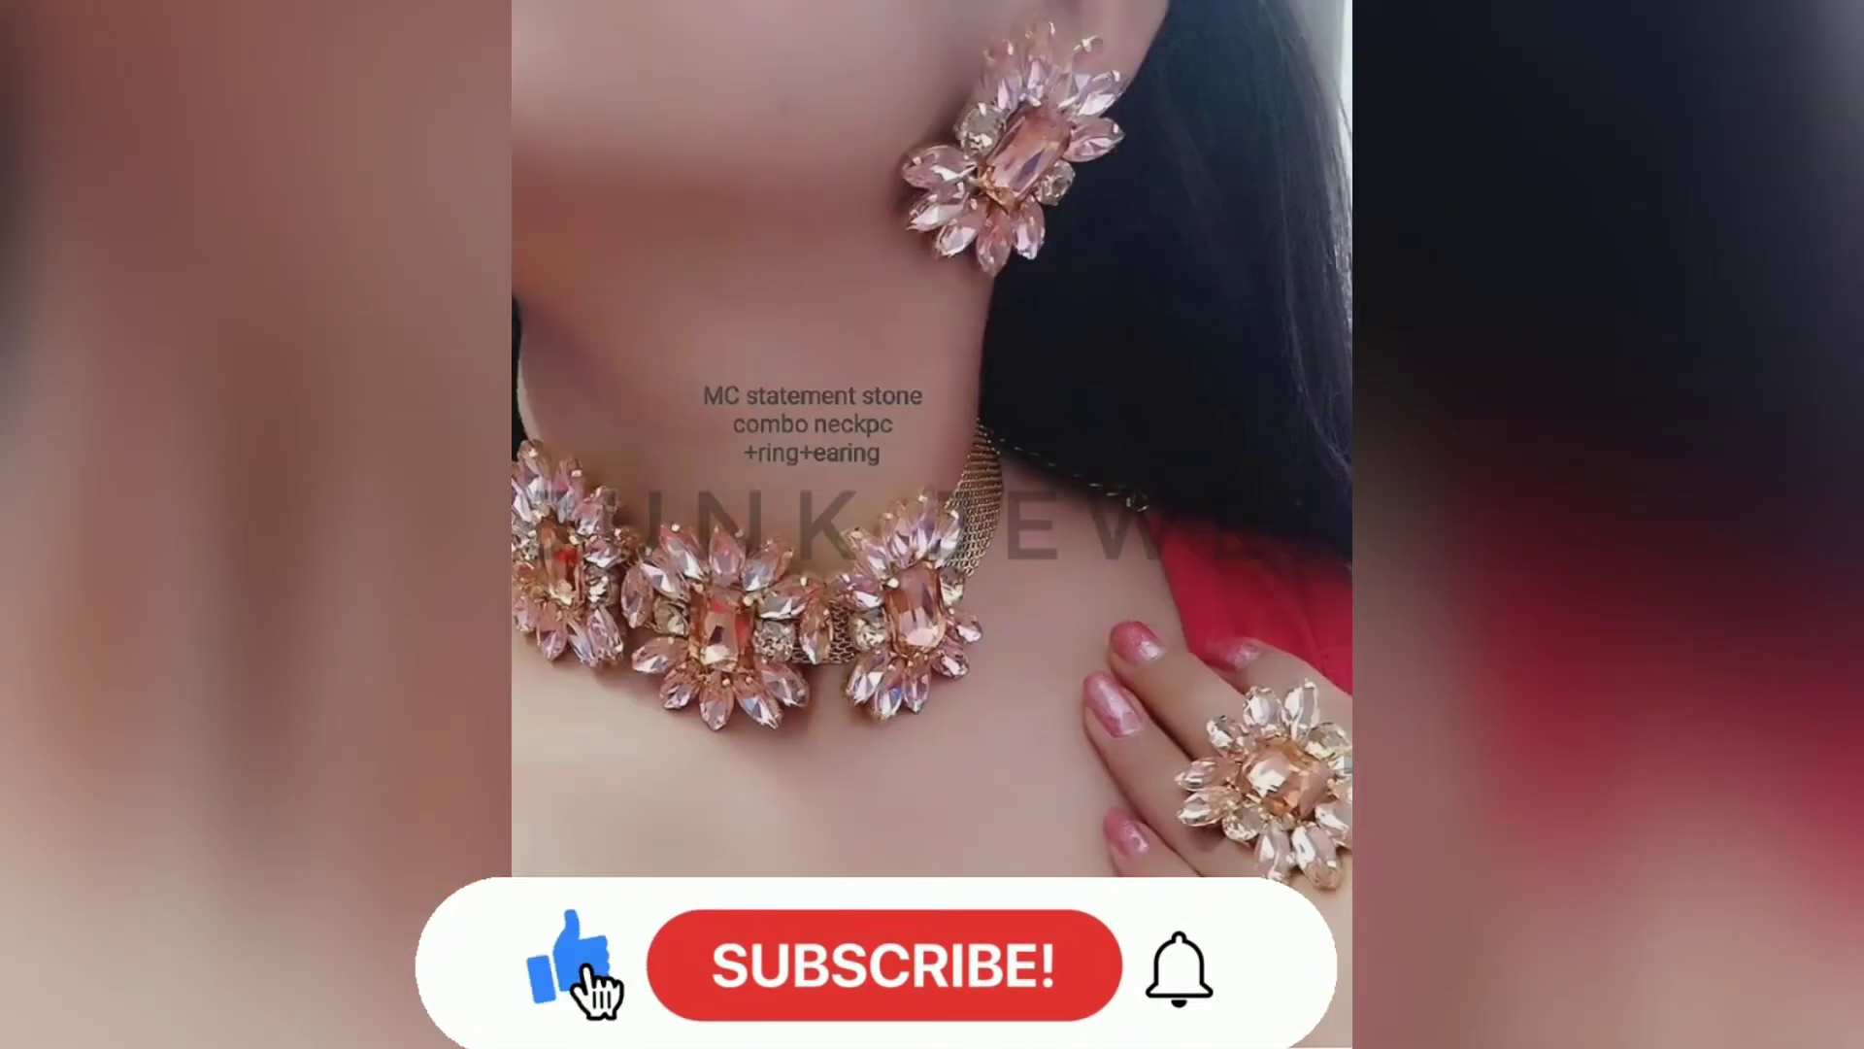
click(882, 965)
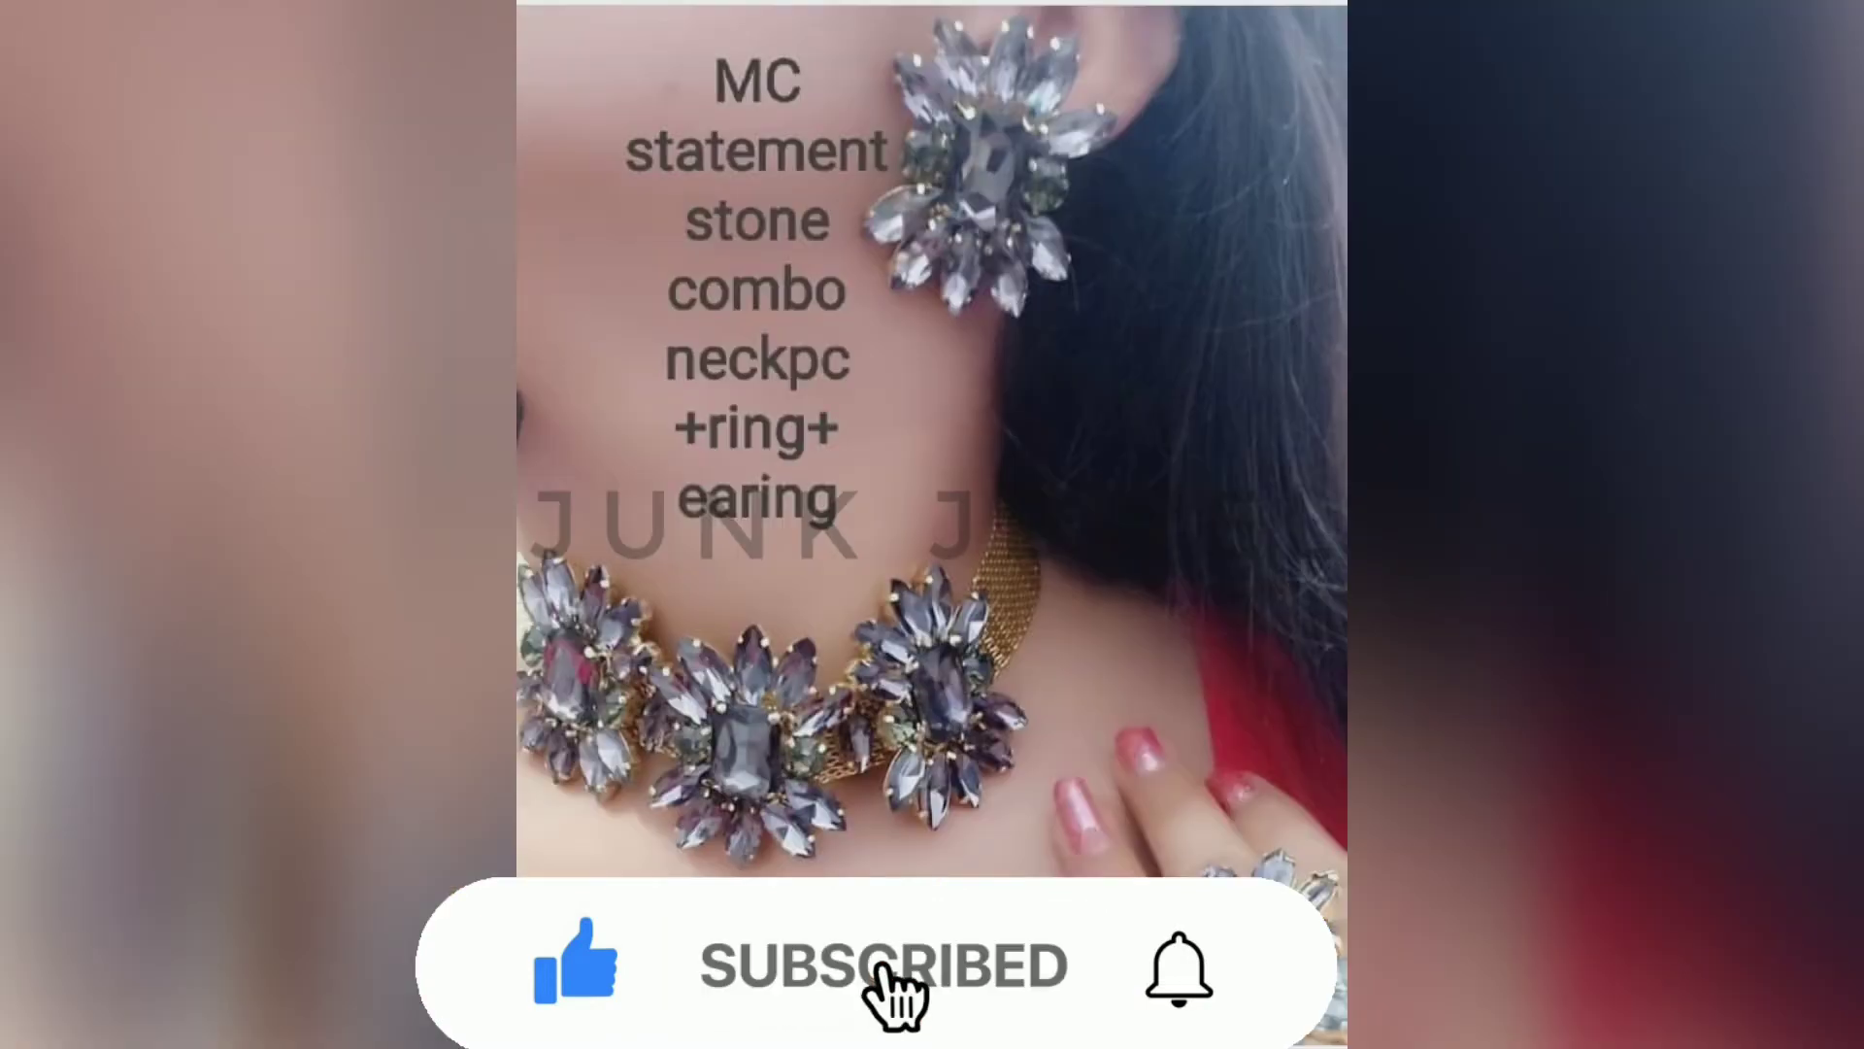